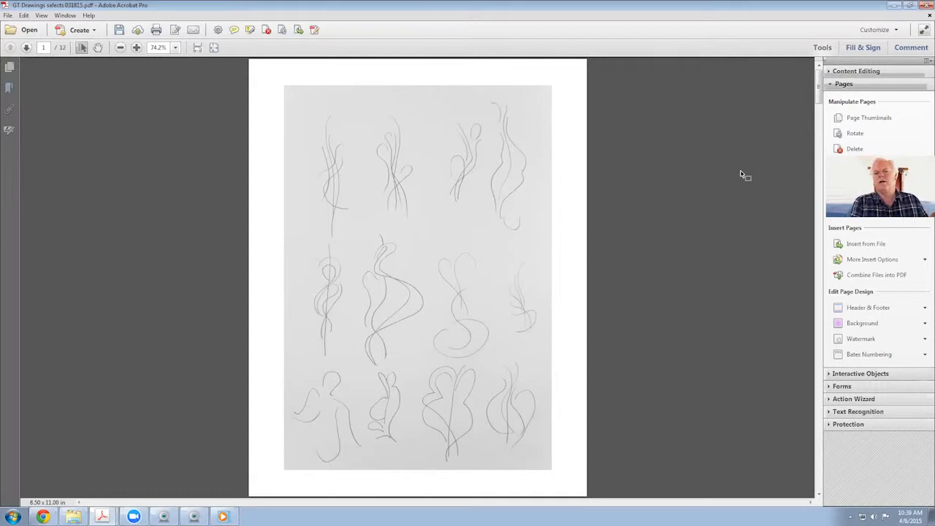
mouse_move(307, 146)
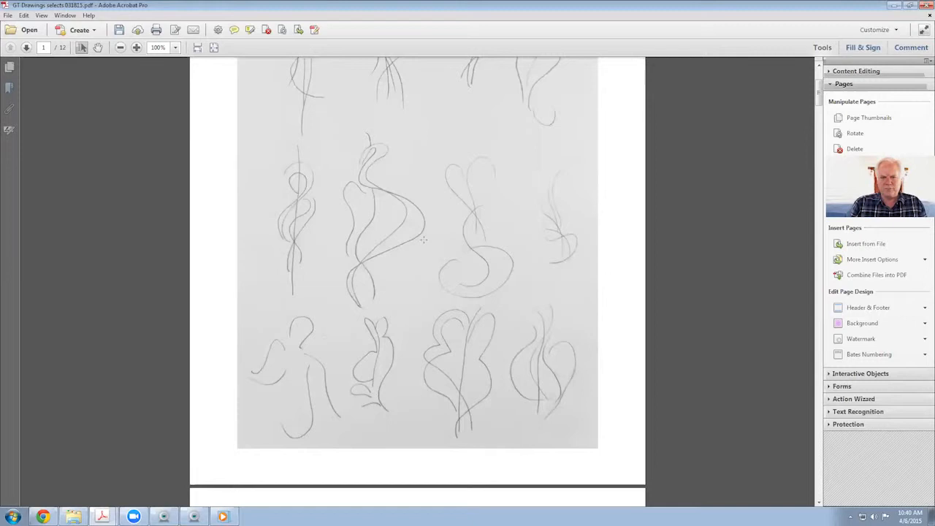
Scroll down to the lower rows of the wavy line-study grid.
scroll("down", 3)
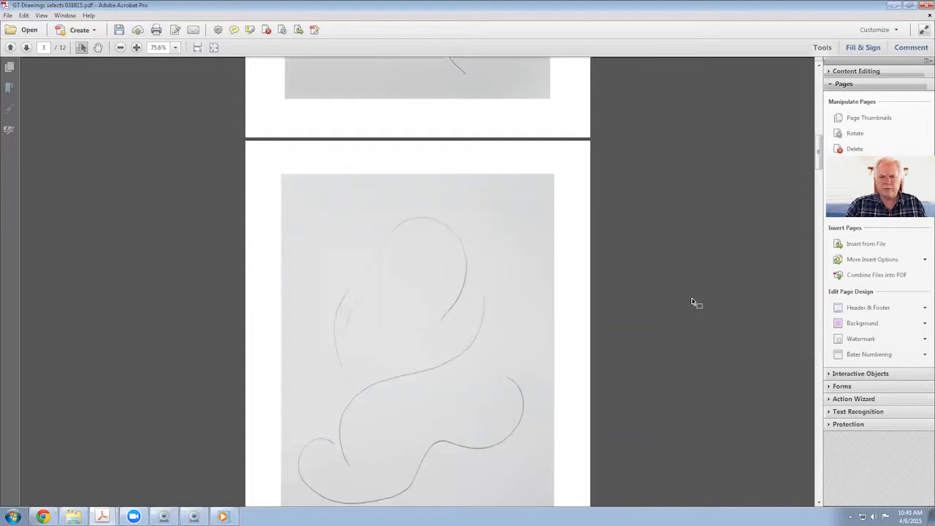
Scroll past page 2's curving sketch to the next page's flowing-line figure.
scroll("down", 3)
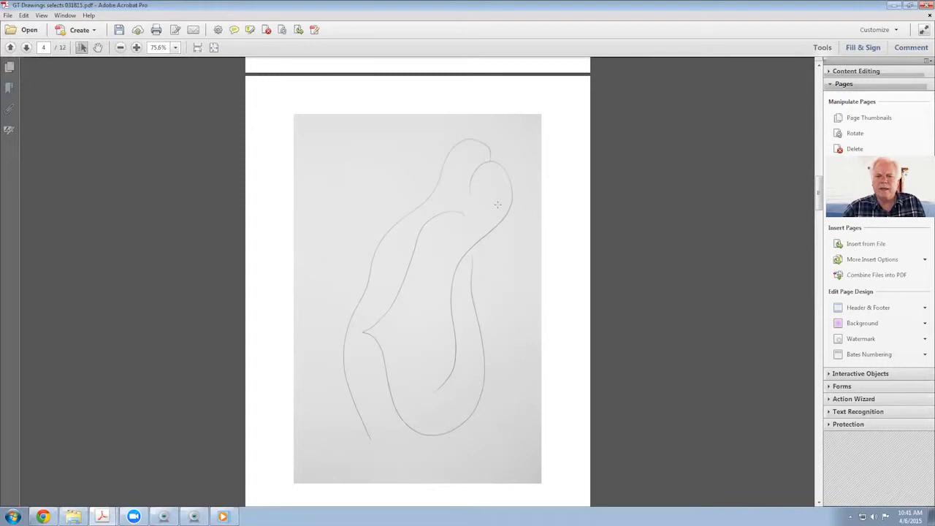
mouse_move(386, 380)
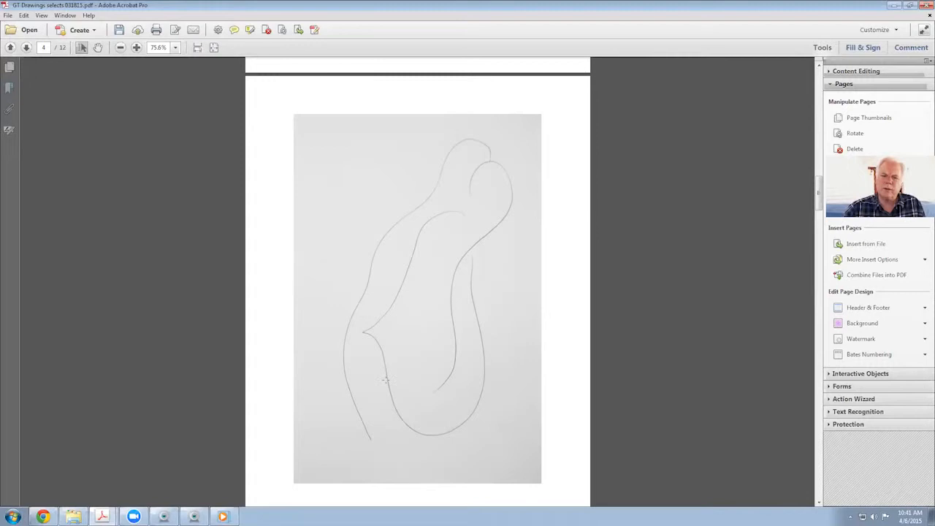
mouse_move(456, 358)
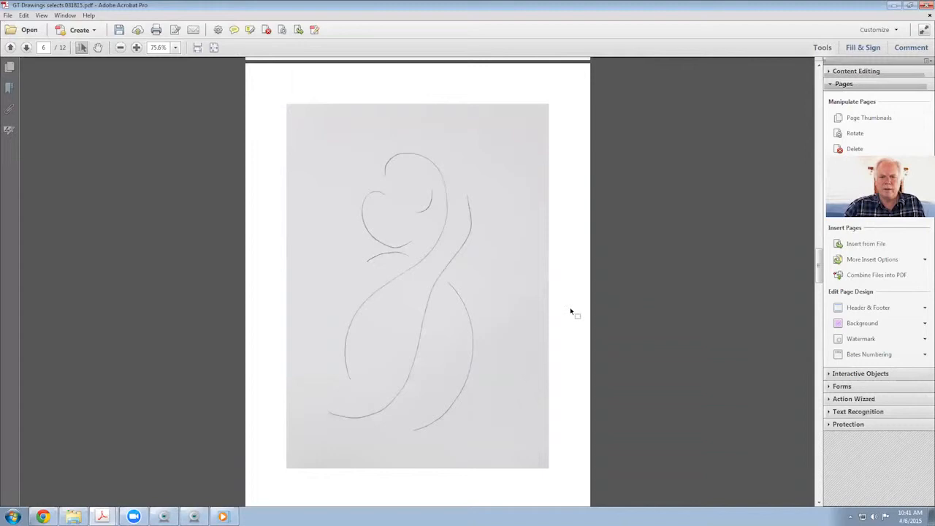
Scroll past the pear-and-leaf drawings to the dense many-looped abstract with hatch marks.
scroll("down", 3)
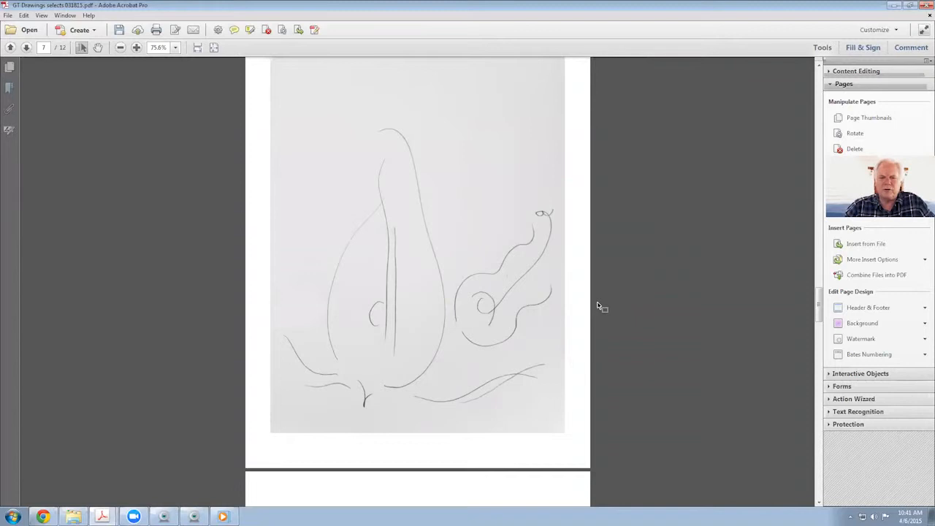
mouse_move(664, 318)
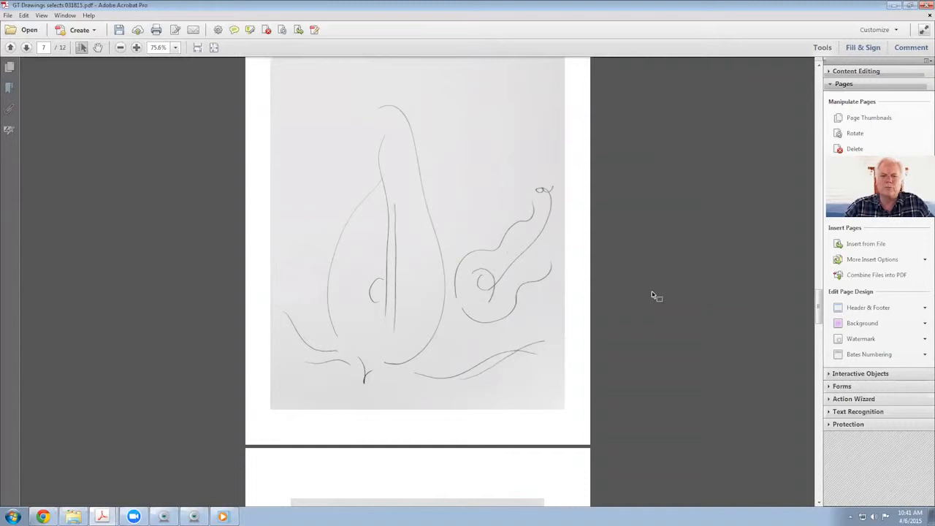
scroll("down", 3)
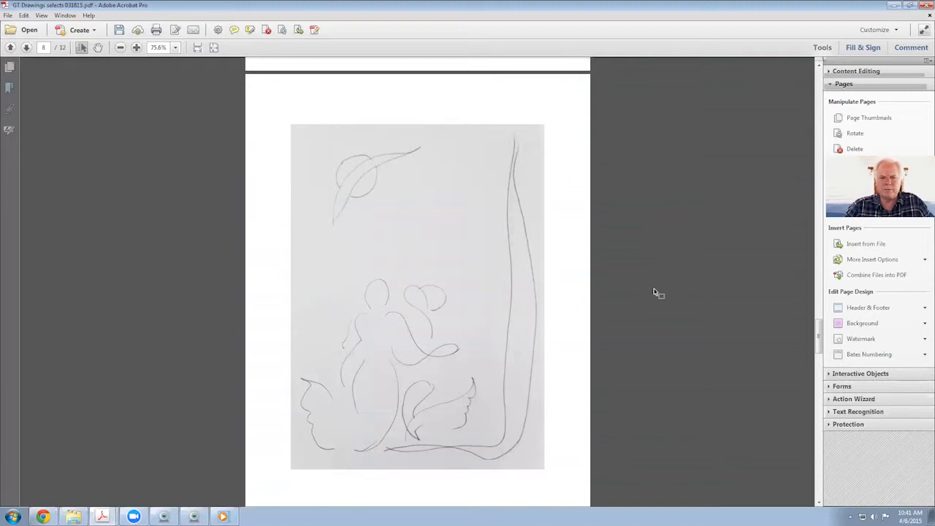
scroll("down", 3)
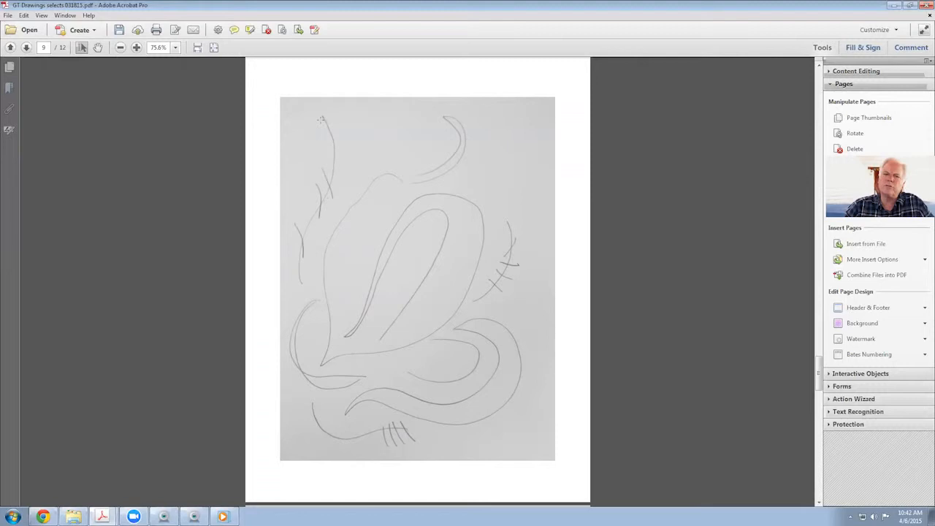
mouse_move(465, 324)
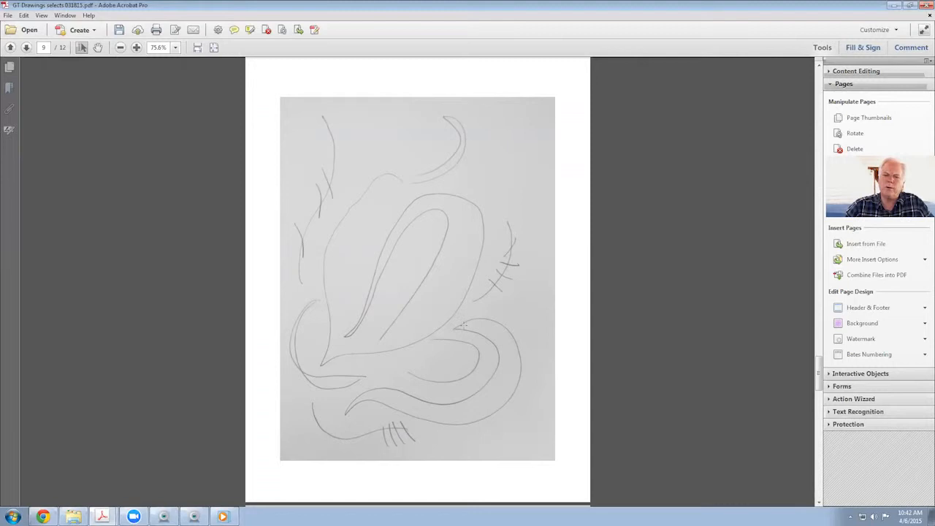
mouse_move(503, 316)
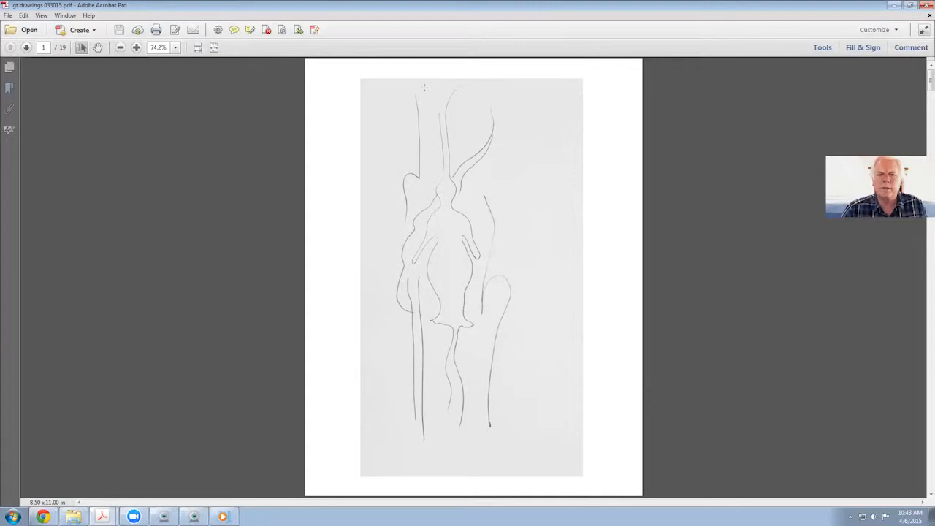
mouse_move(447, 146)
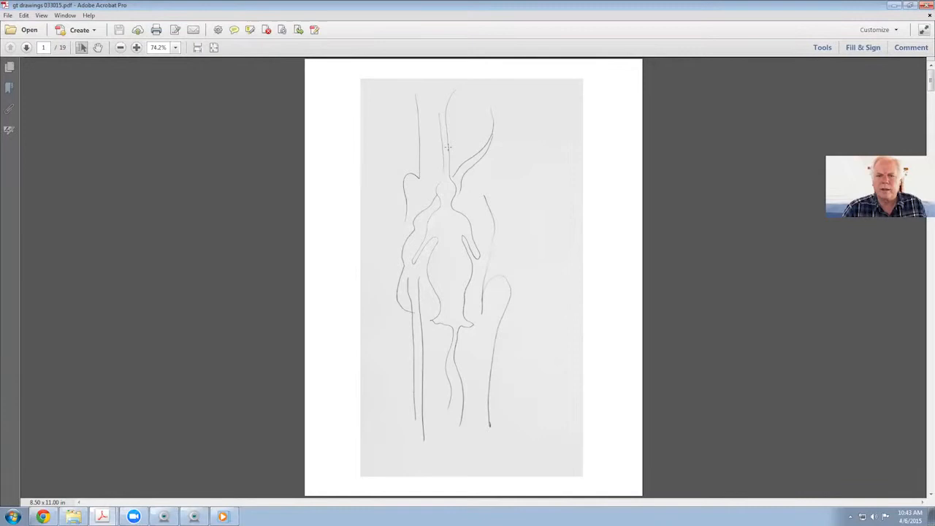
mouse_move(451, 216)
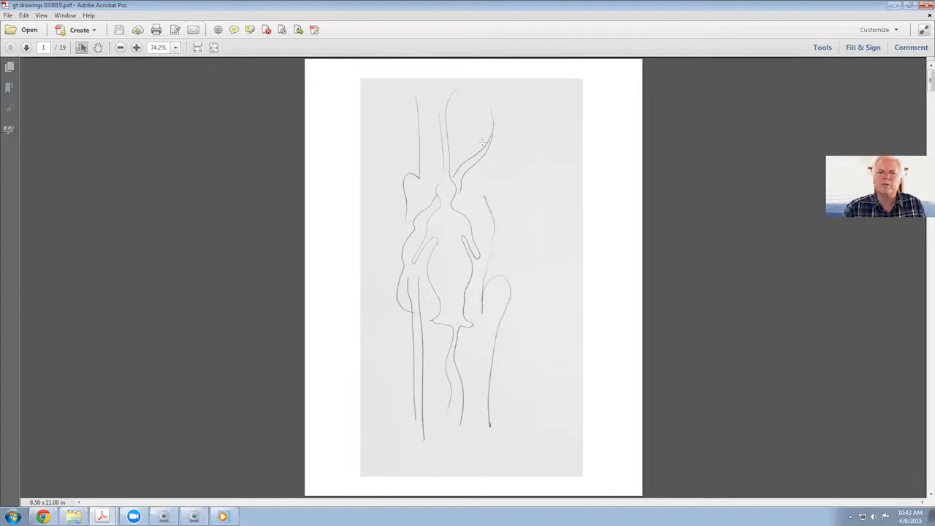
mouse_move(506, 233)
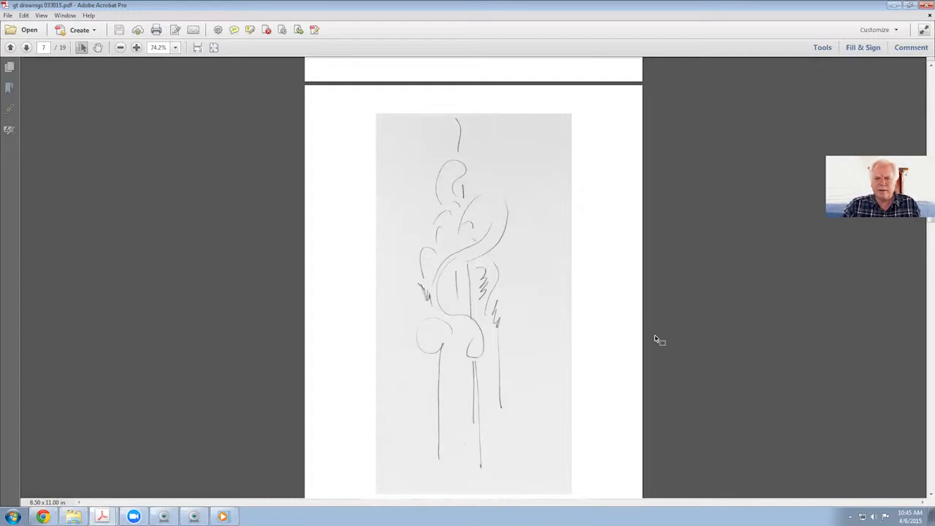
Scroll down to the second page of the tall vertical line drawings PDF.
scroll("down", 3)
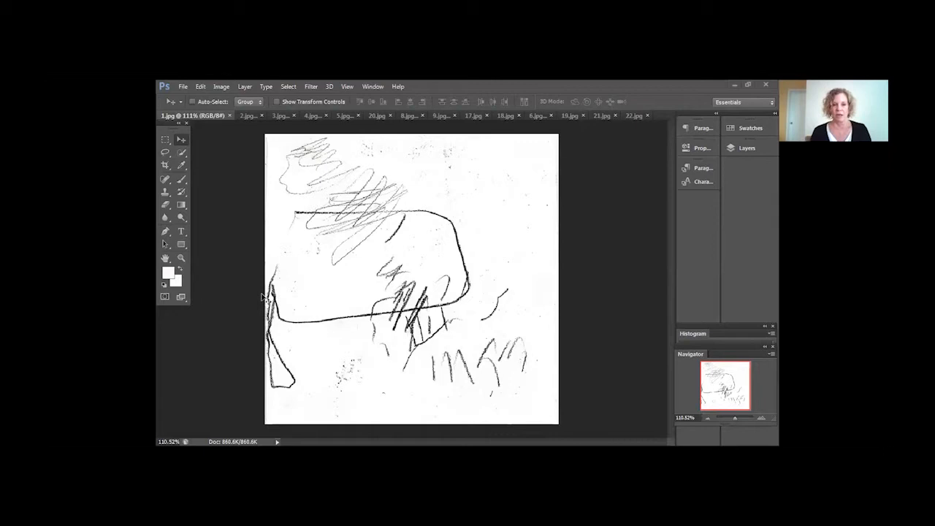
mouse_move(433, 398)
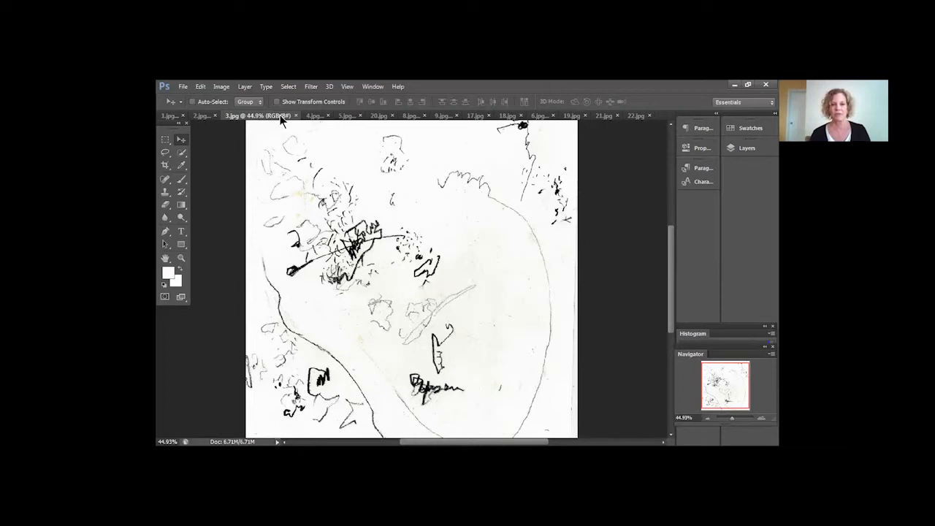
mouse_move(318, 117)
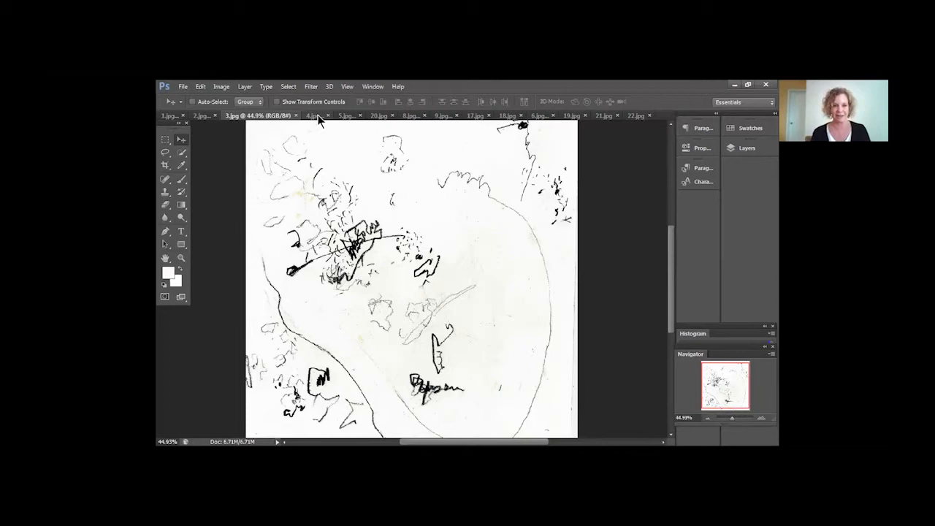
Page through the ink-splatter and brown looping images to the bold black circles-and-dots drawing.
left_click(313, 116)
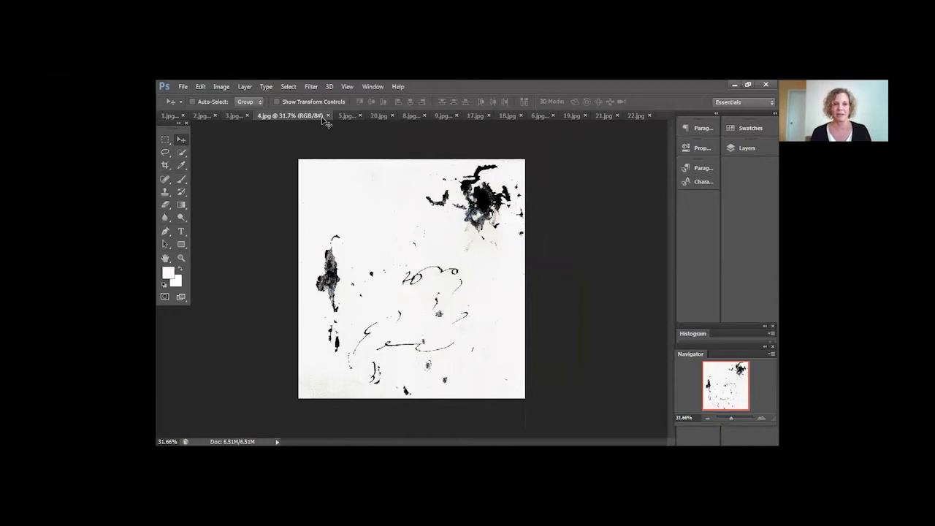
left_click(348, 115)
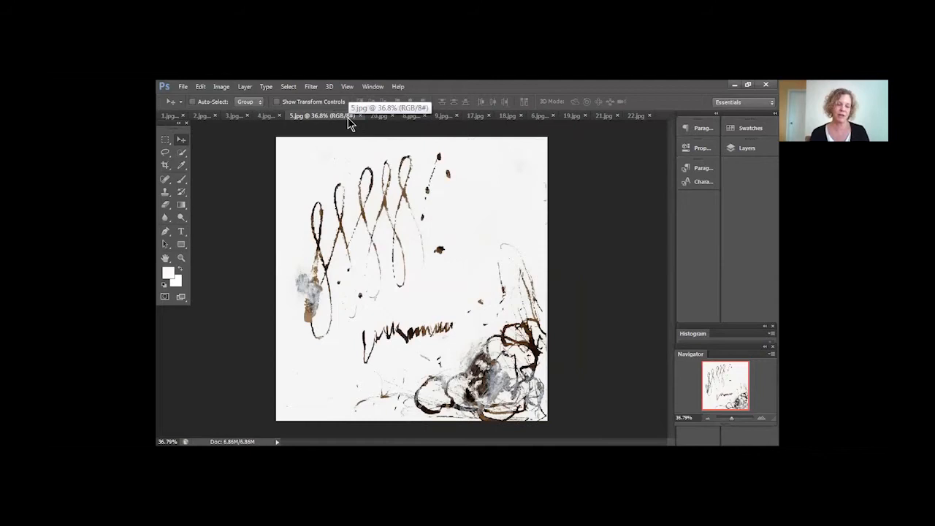
mouse_move(424, 257)
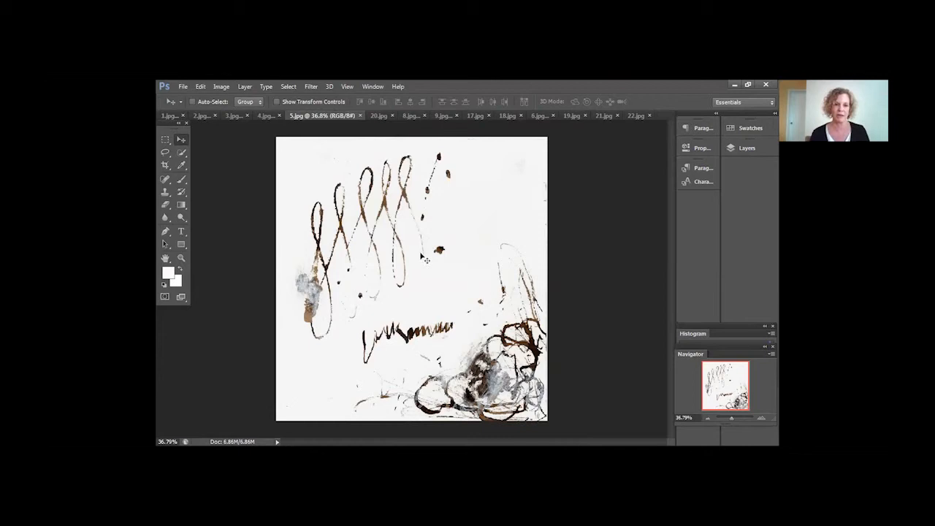
left_click(383, 115)
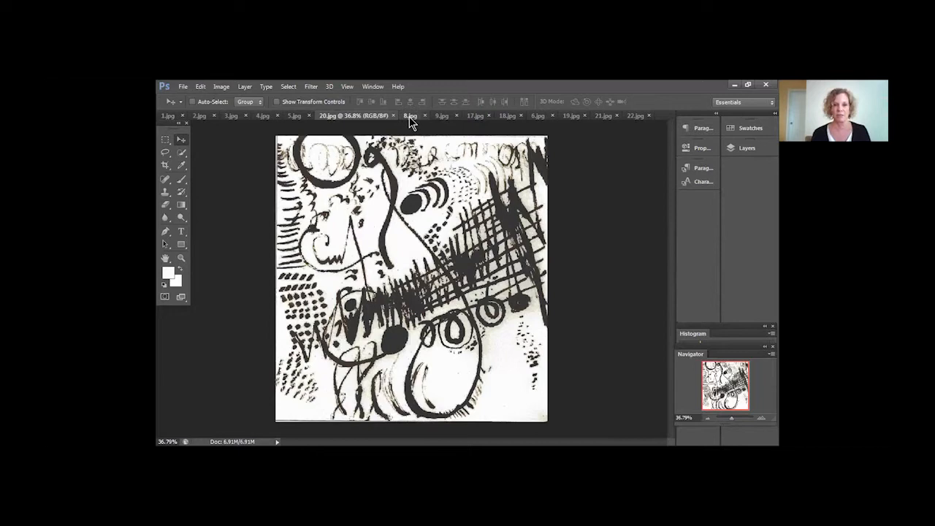
Show the tangled looping ink drawing, then the faint pencil contour drawing (8.jpg, 9.jpg).
left_click(411, 115)
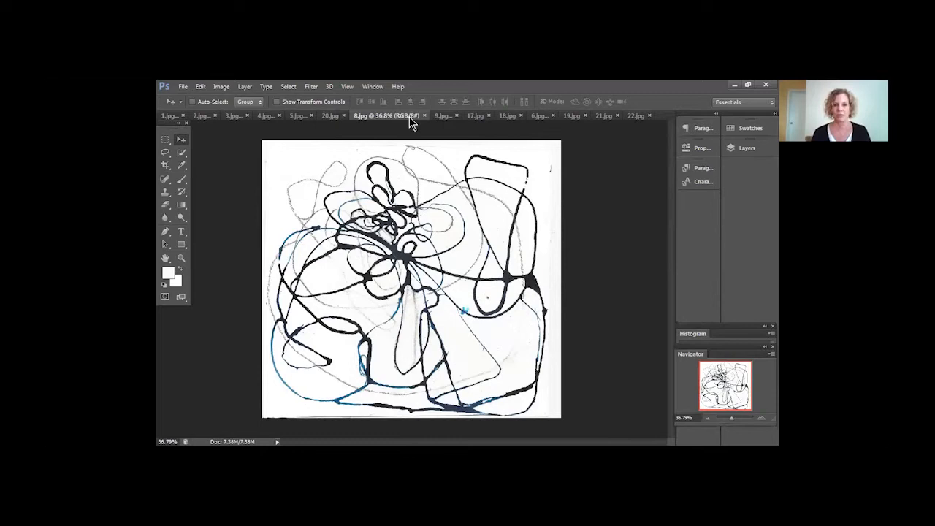
left_click(441, 116)
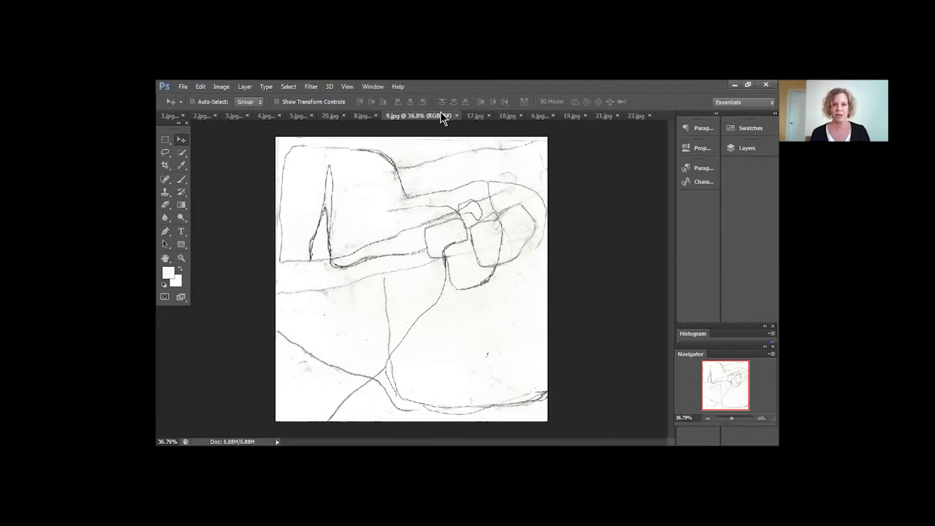
mouse_move(470, 120)
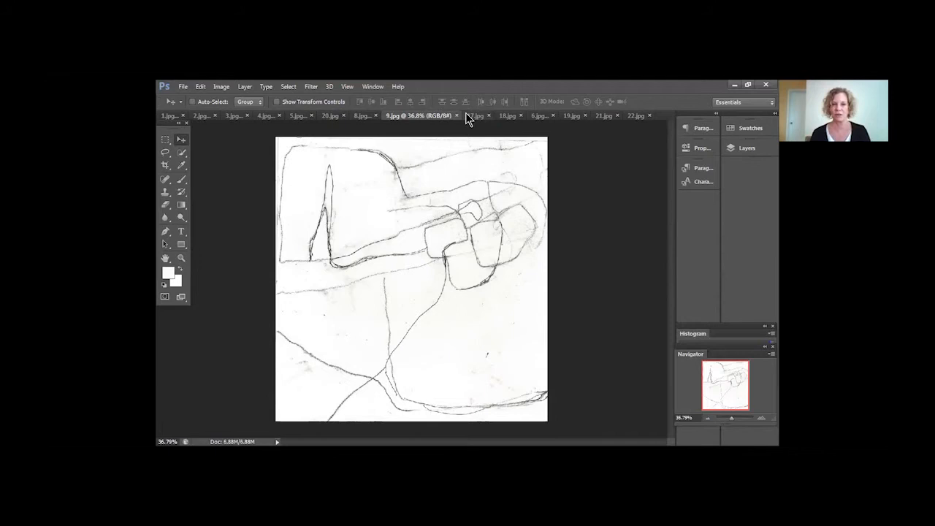
Show the scattered marks with red patches, then the scribbled gestural drawing (17.jpg, 18.jpg).
left_click(475, 116)
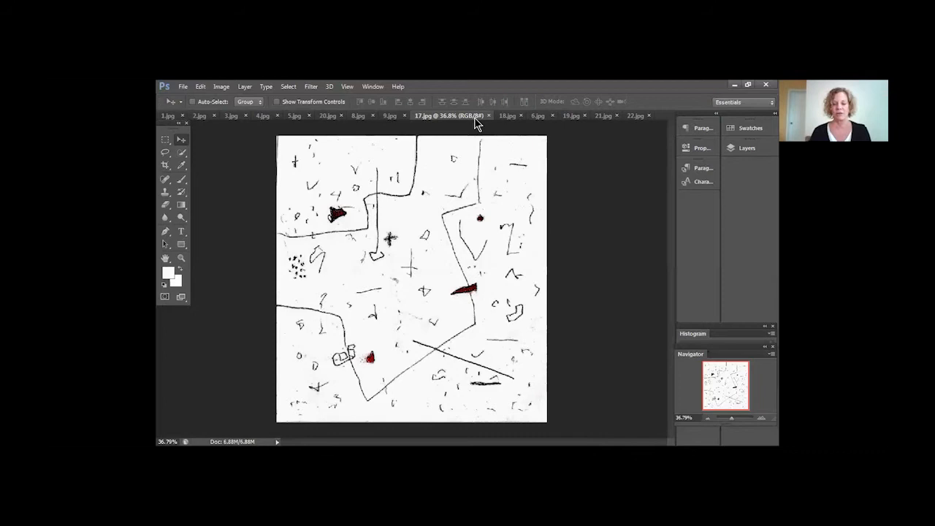
mouse_move(510, 117)
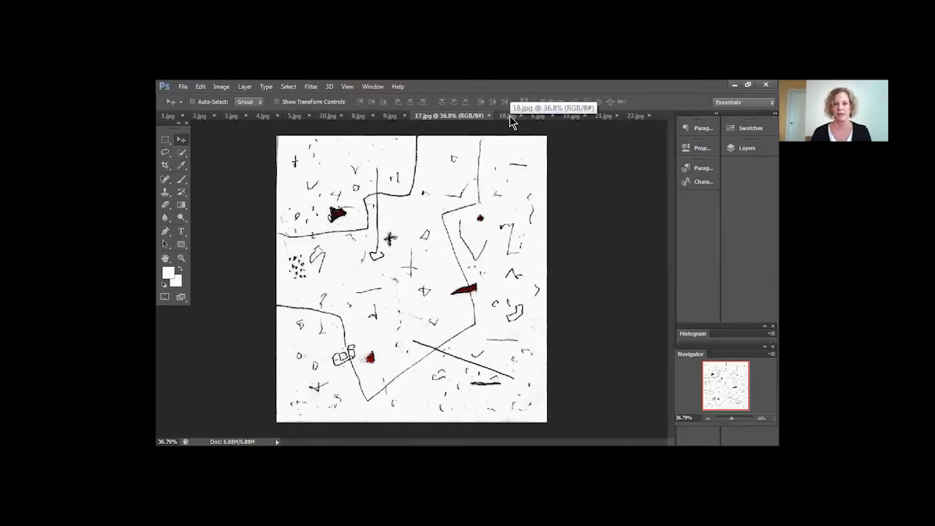
left_click(454, 116)
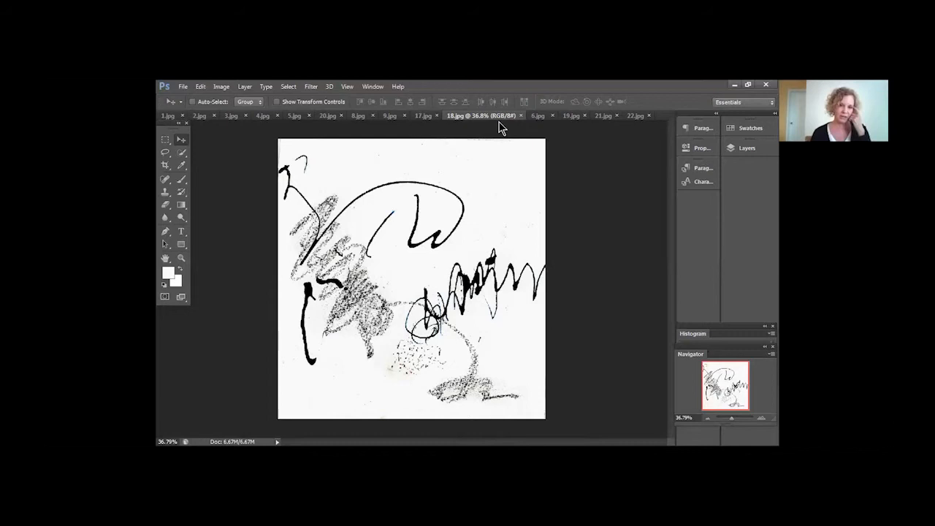
mouse_move(538, 117)
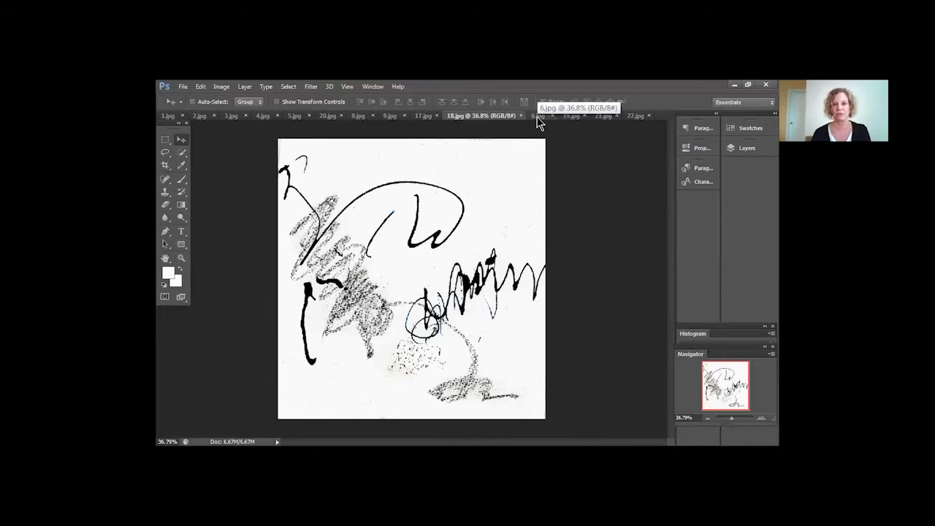
Show the dense dark scribble drawing, then the grey smudged drawing with red outlines.
left_click(489, 116)
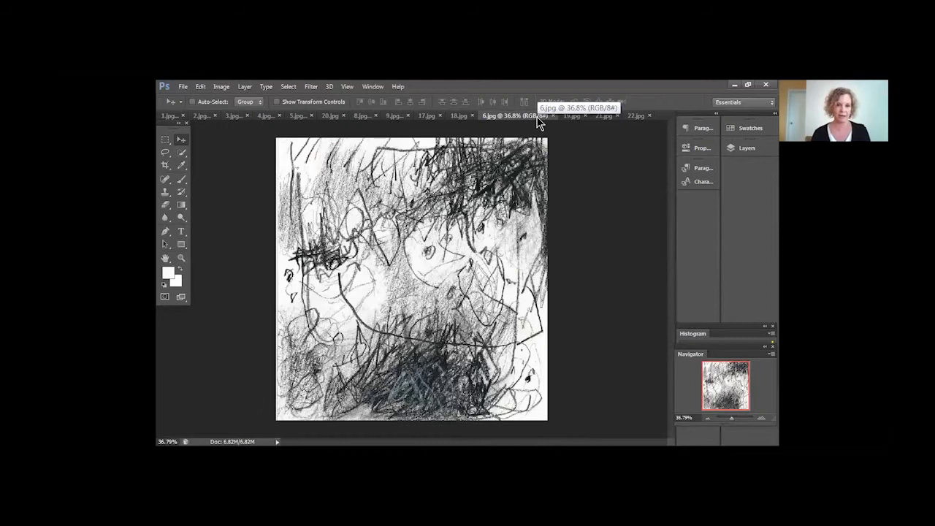
mouse_move(538, 123)
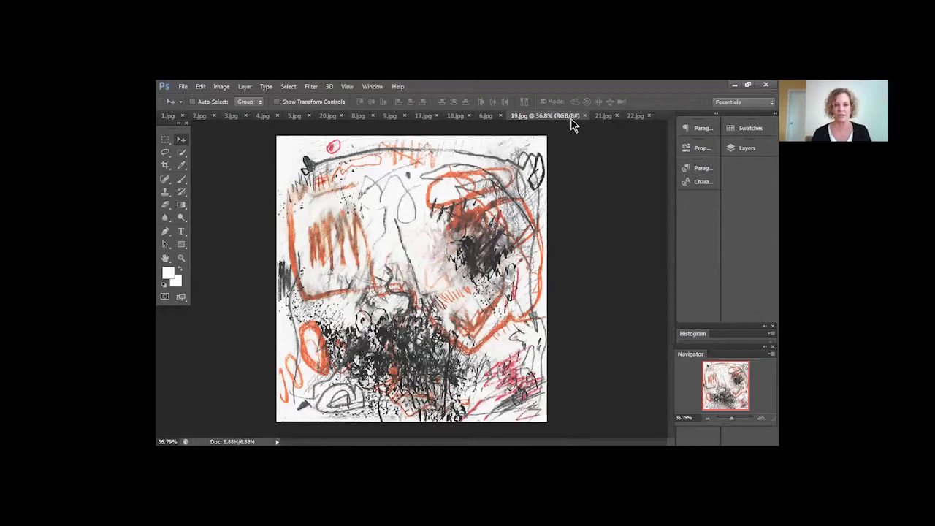
left_click(605, 115)
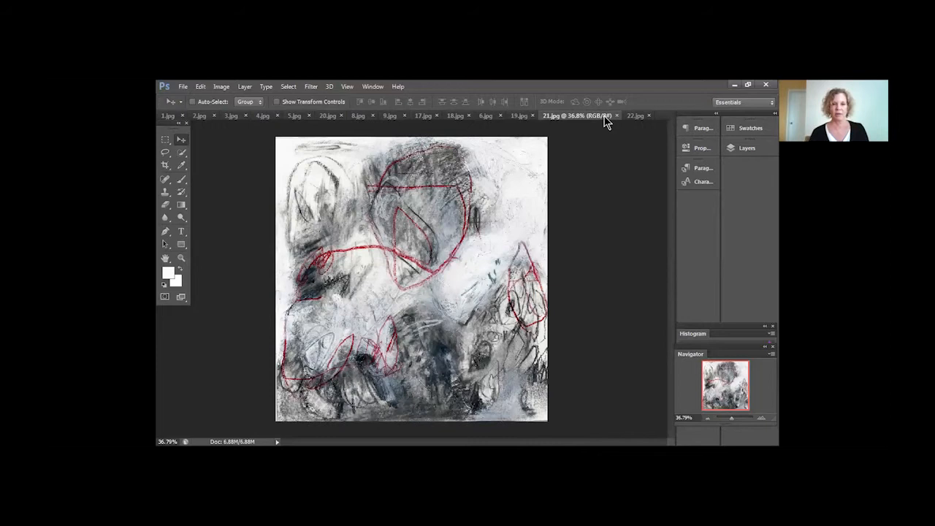
mouse_move(637, 120)
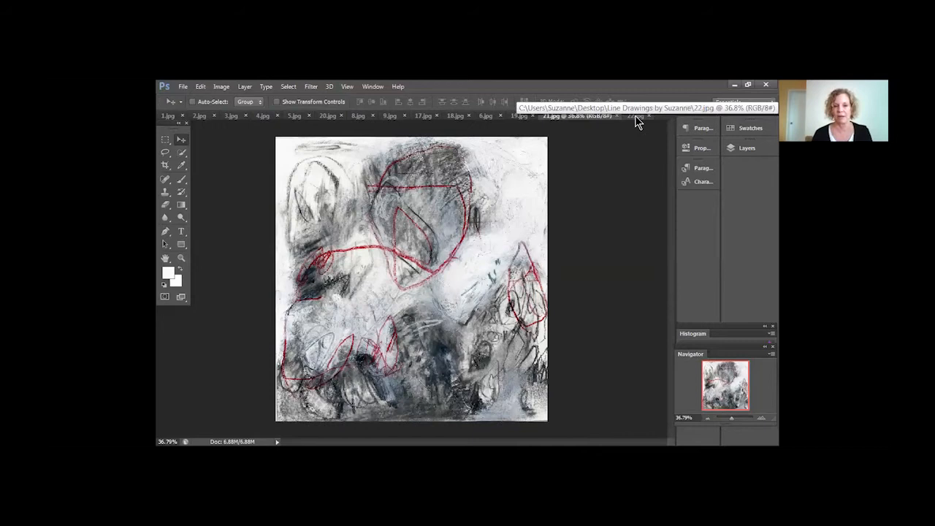
Show 22.jpg, the veiled black and red loops over a soft grey wash.
left_click(585, 115)
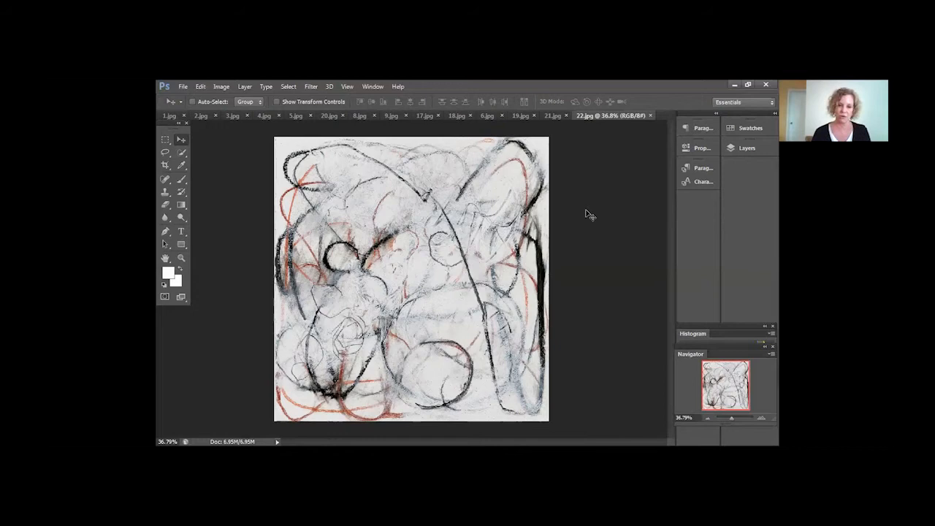
mouse_move(574, 241)
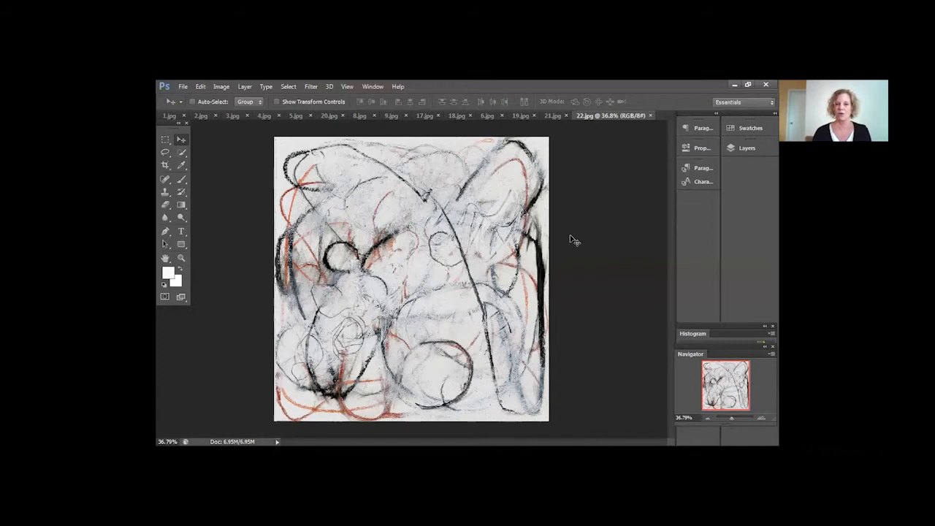
mouse_move(626, 391)
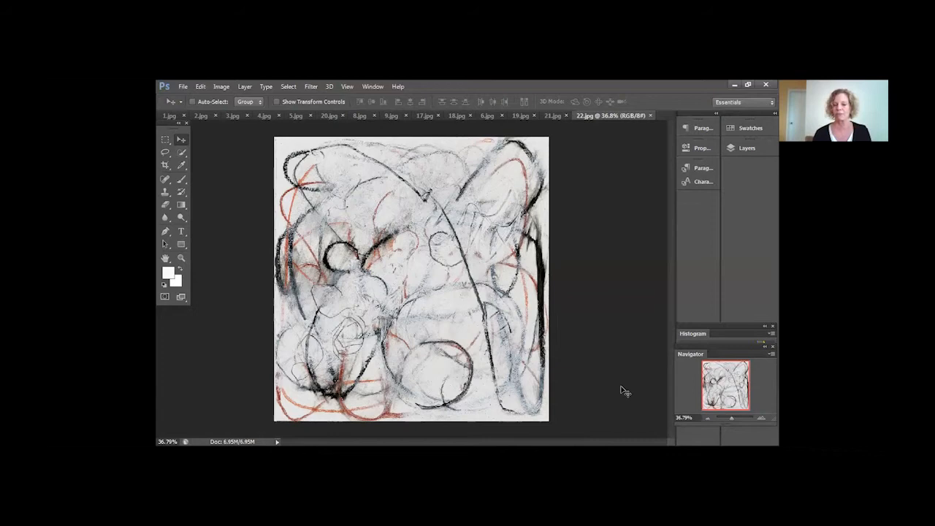